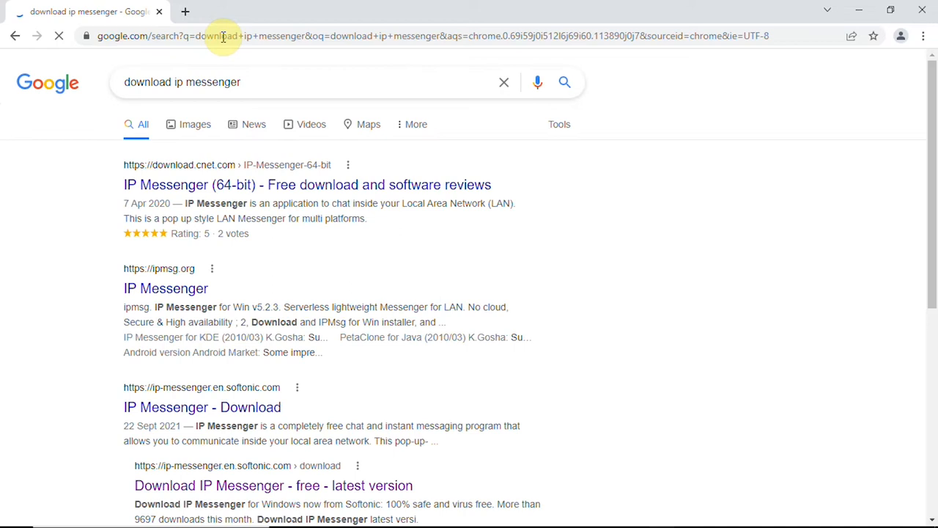
Step: Start the IP Messenger (64-bit) installer download from the CNET result via Download Now
click(307, 185)
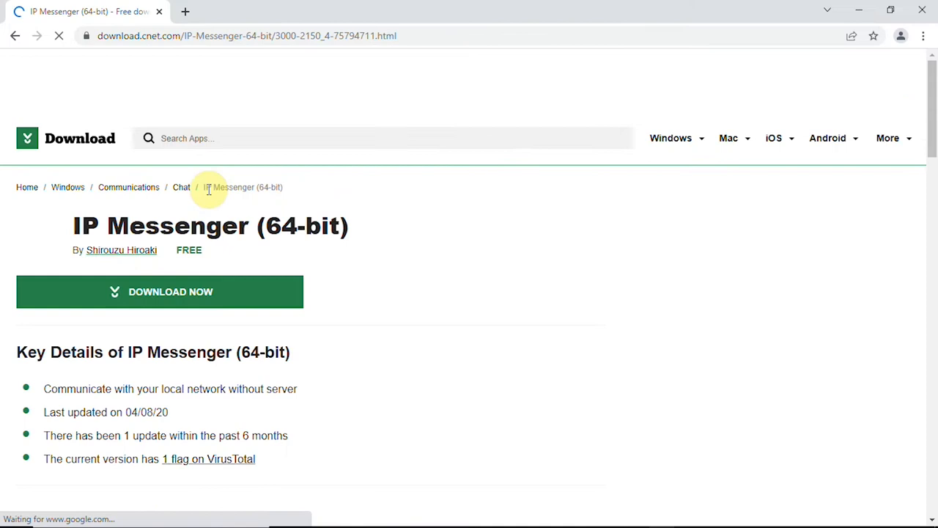
click(158, 291)
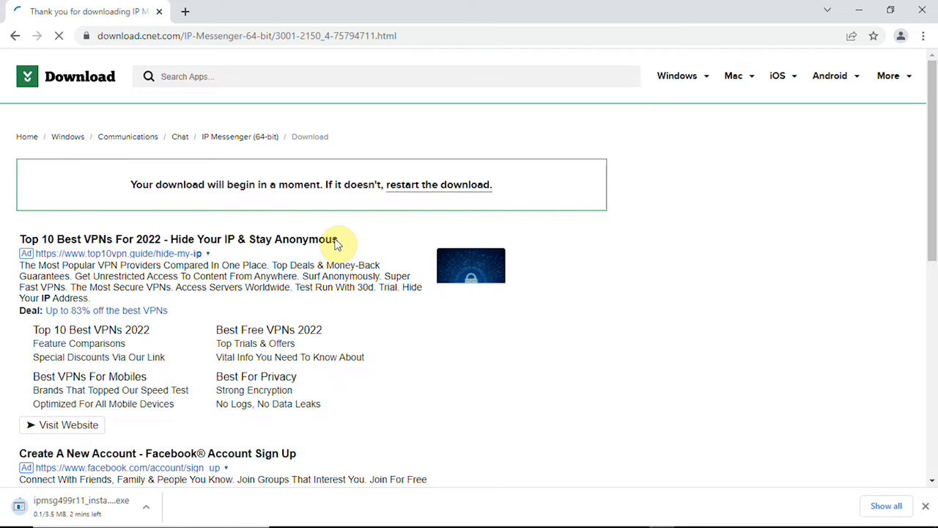
click(885, 506)
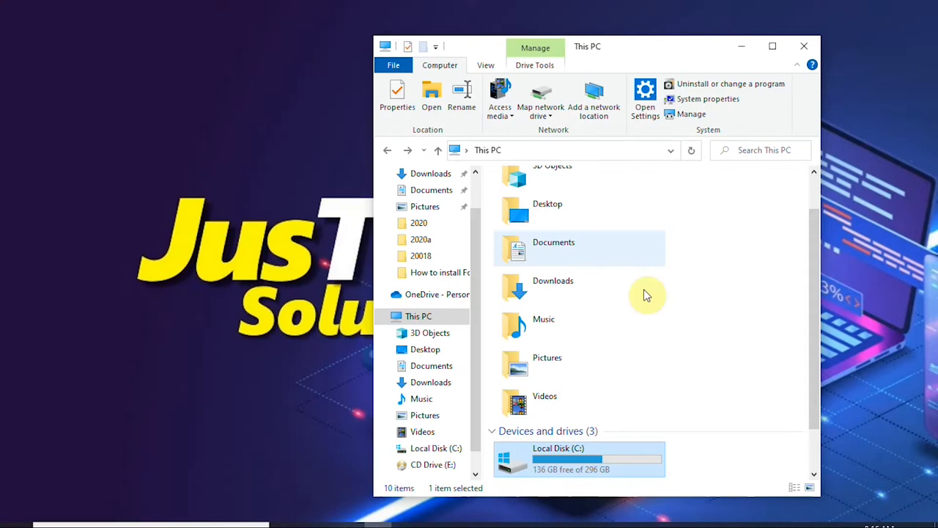
Step: Create a new folder named IPMG on Local Disk (C:) for the installation
double_click(557, 449)
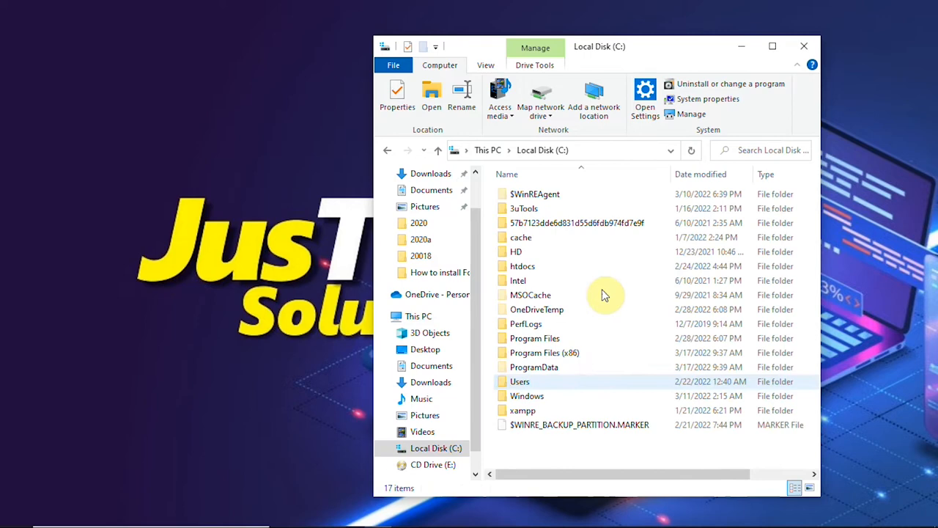
click(632, 99)
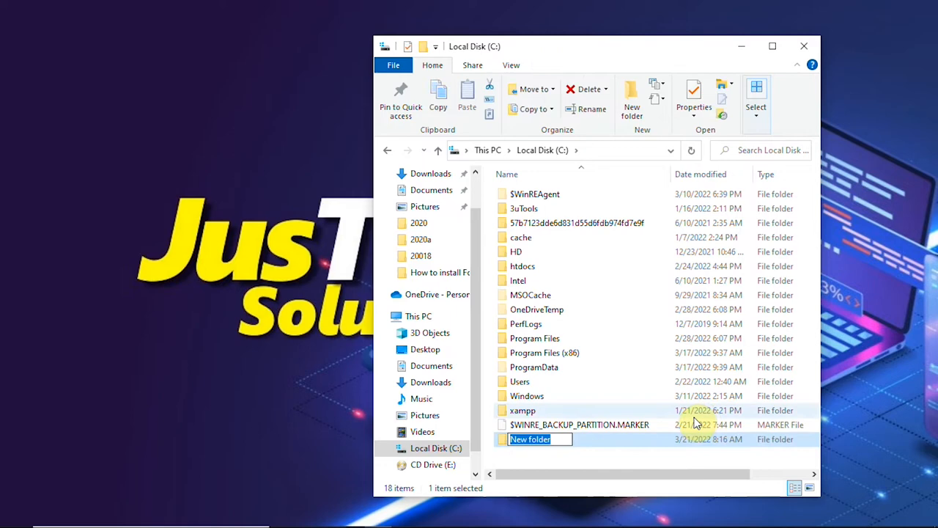
click(431, 381)
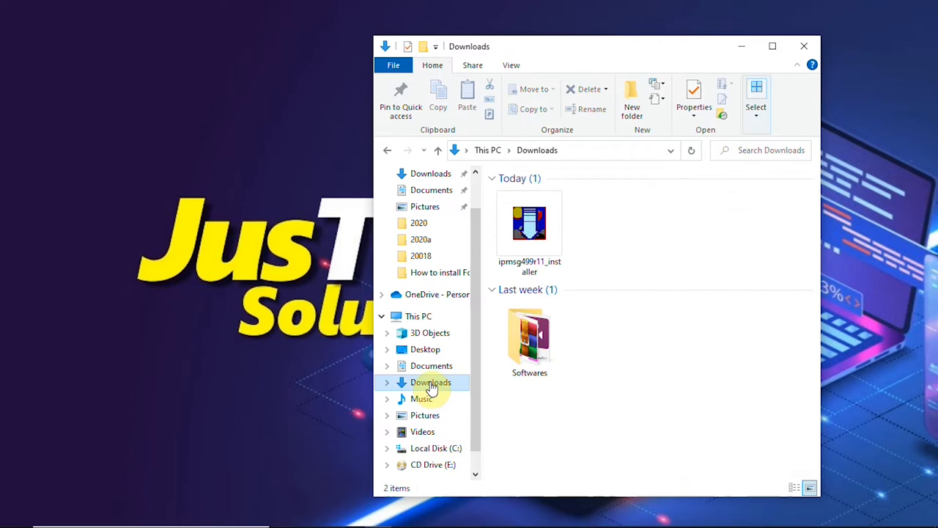
Step: Run the ipmsg installer and choose C:\IPMG as the install directory
double_click(529, 223)
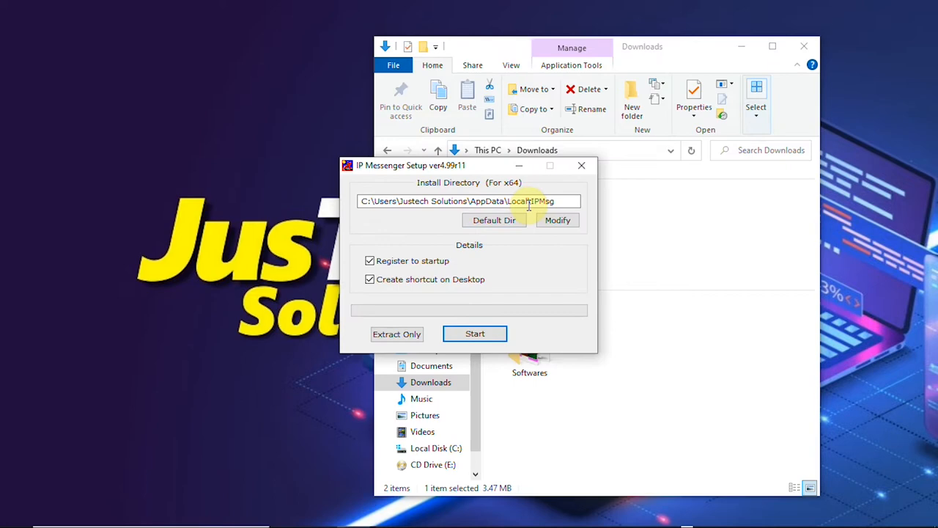
click(557, 220)
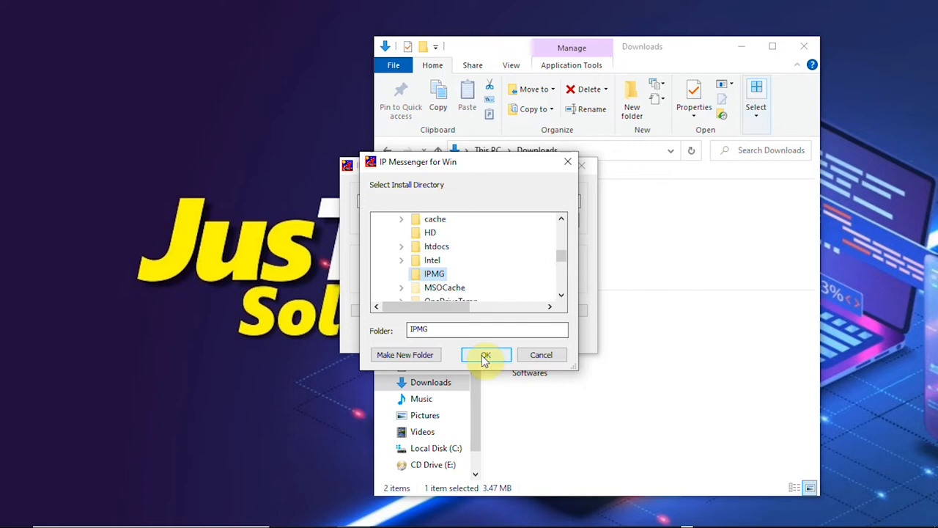
click(487, 355)
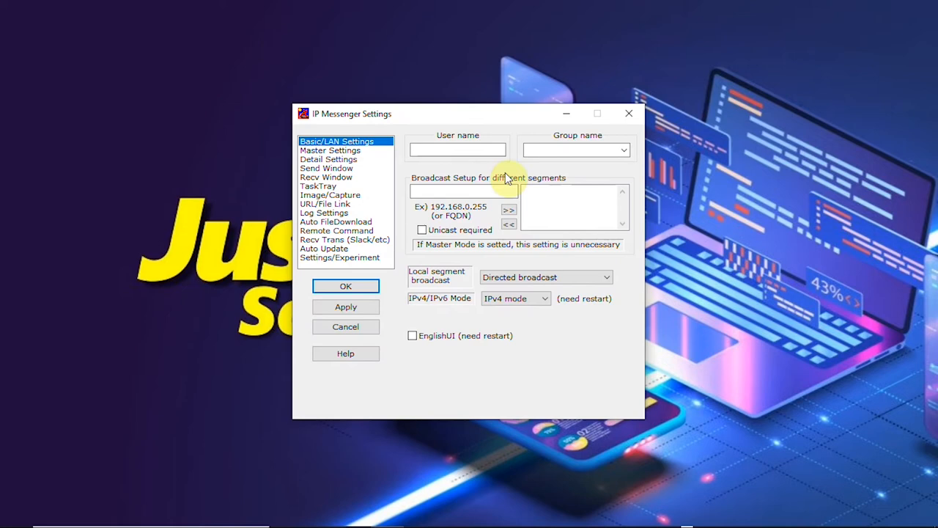
Step: Enter user name FRONT DESK and group name JUSTECH SOLUTIONS in Basic/LAN Settings
click(458, 149)
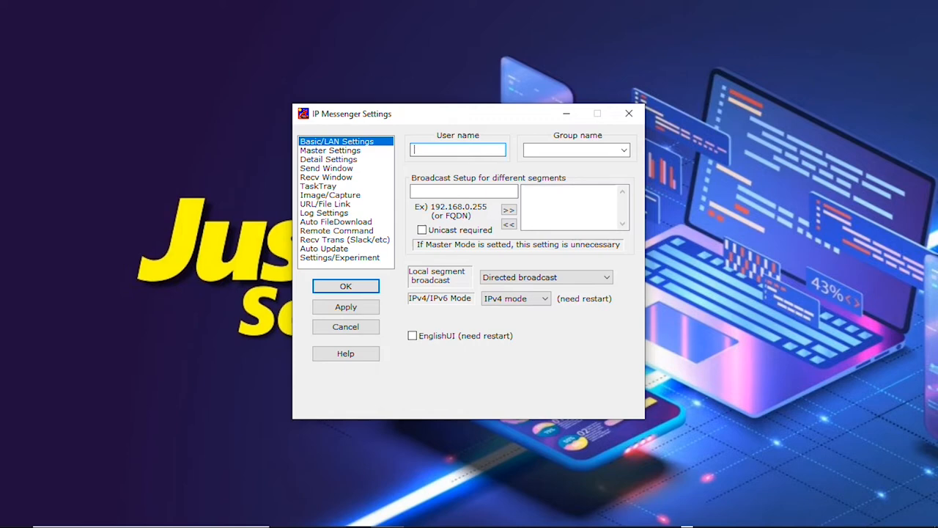
text(JUSTECH SOLUTIONS)
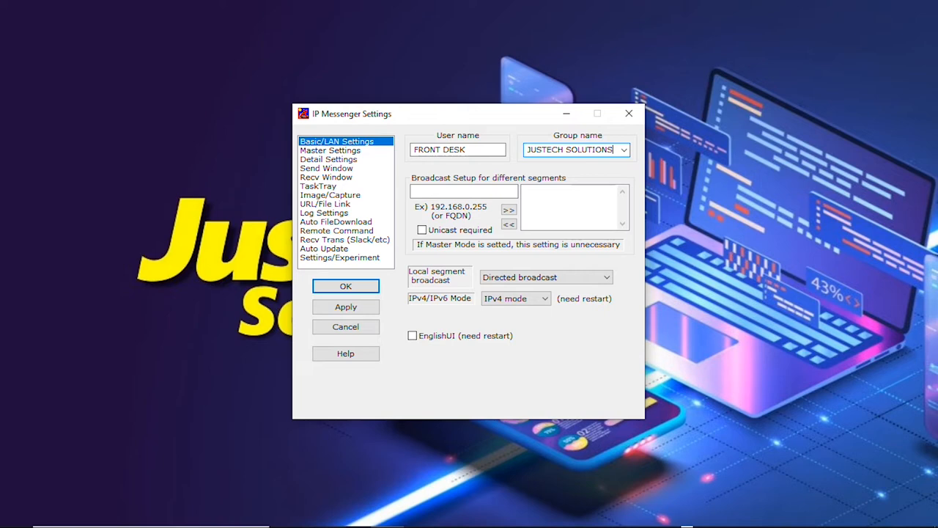
click(463, 190)
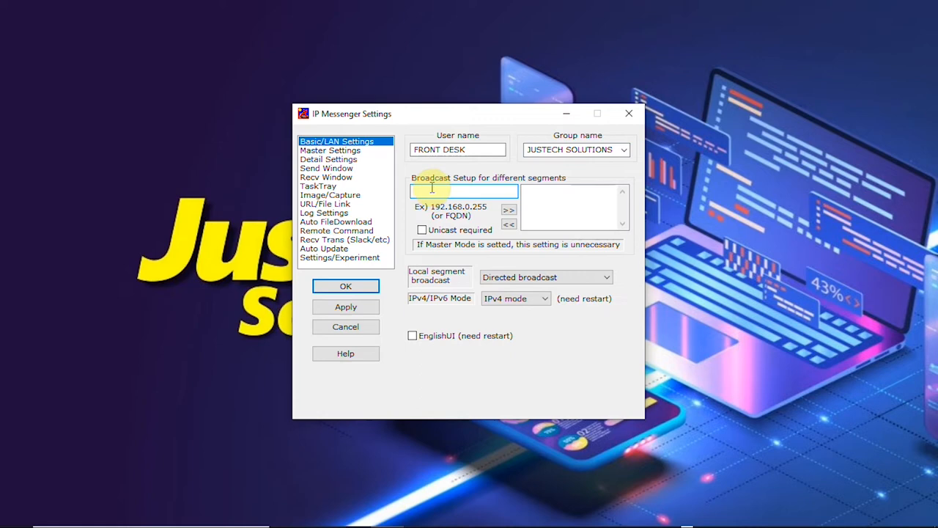
Step: Add 192.168.10.1 to the broadcast address list in Broadcast Setup
text(192.168)
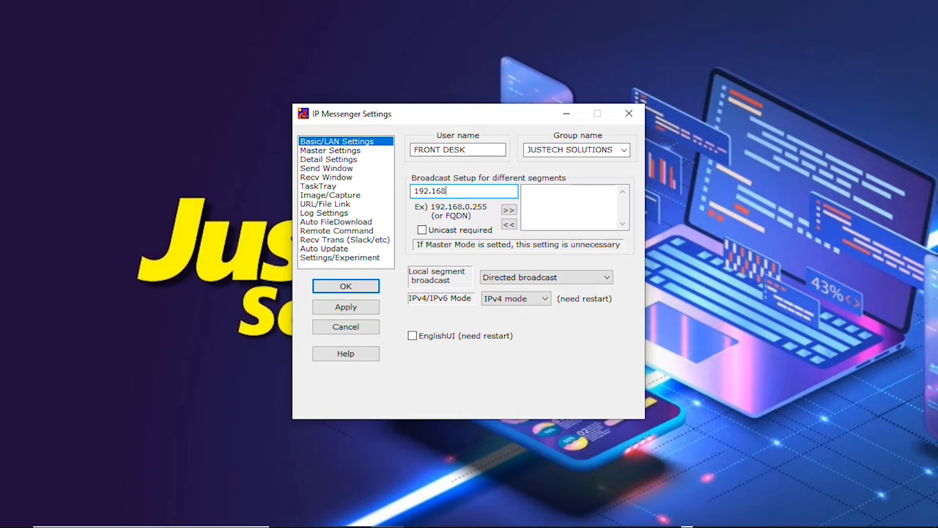
click(508, 212)
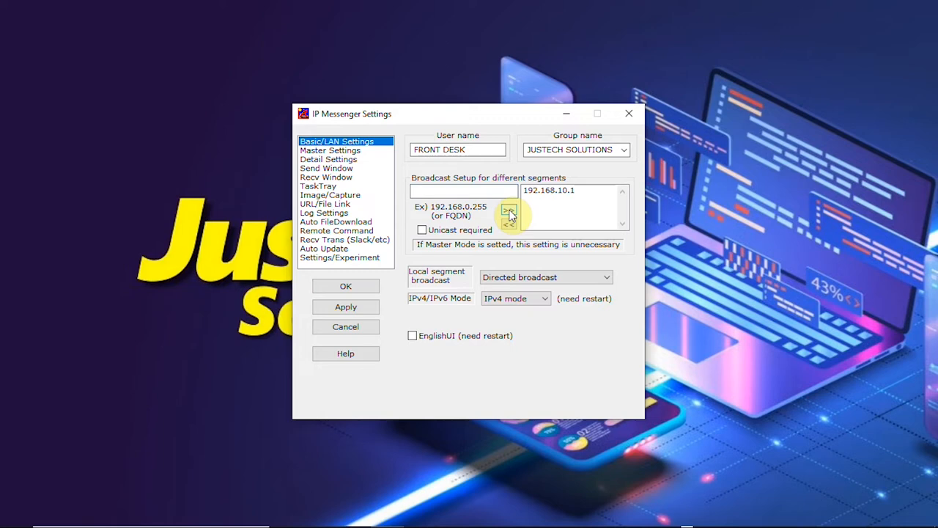
click(509, 223)
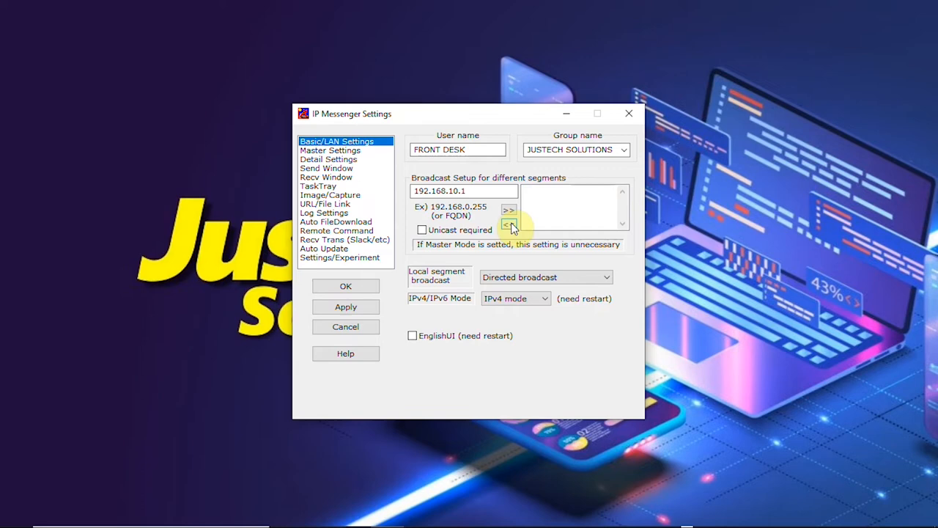
click(509, 210)
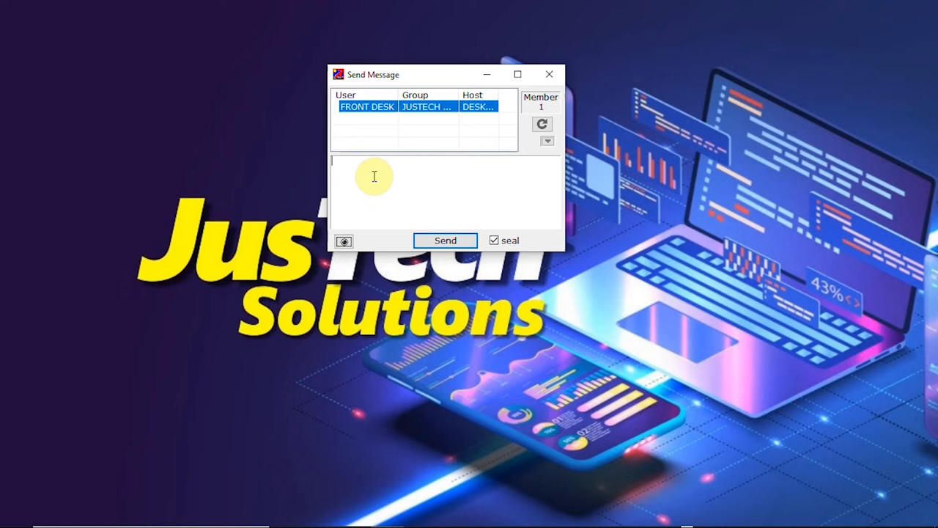
Step: Send the message HI to FRONT DESK and receive the HELLO reply
click(446, 240)
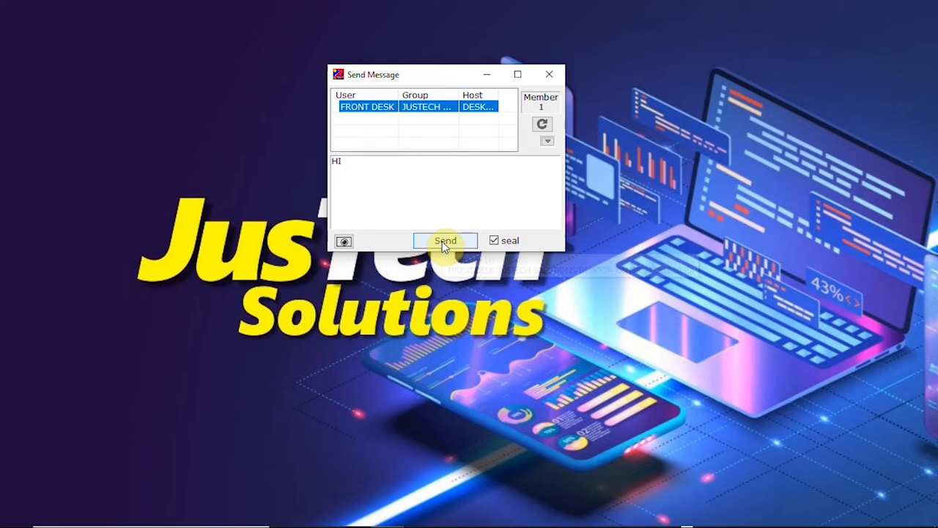
click(445, 240)
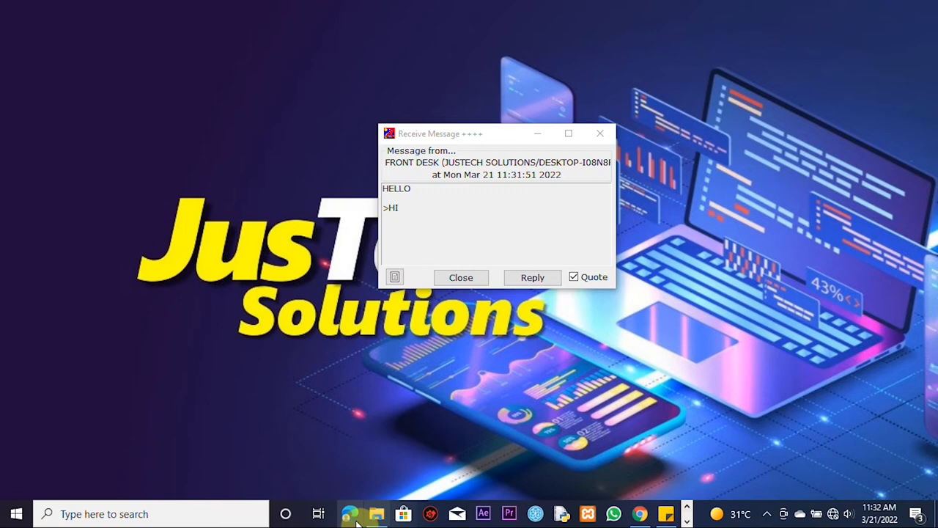
click(376, 513)
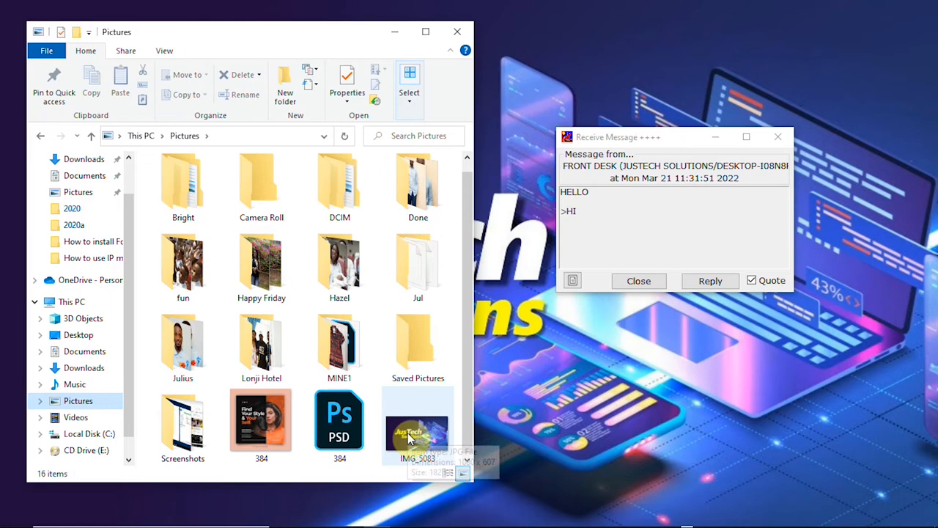
Step: Send photo IMG_5083 from Pictures and save the received IMG_5083.JPG to the Desktop
click(418, 425)
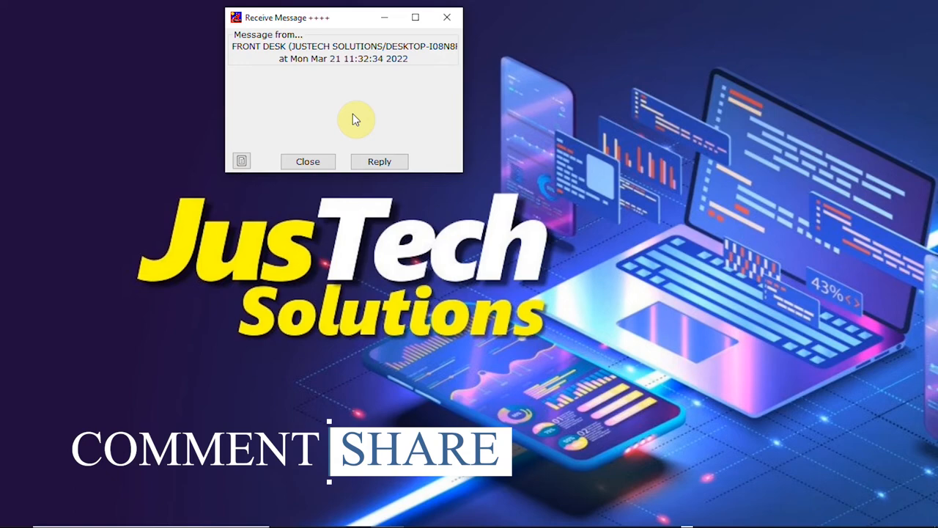
click(242, 160)
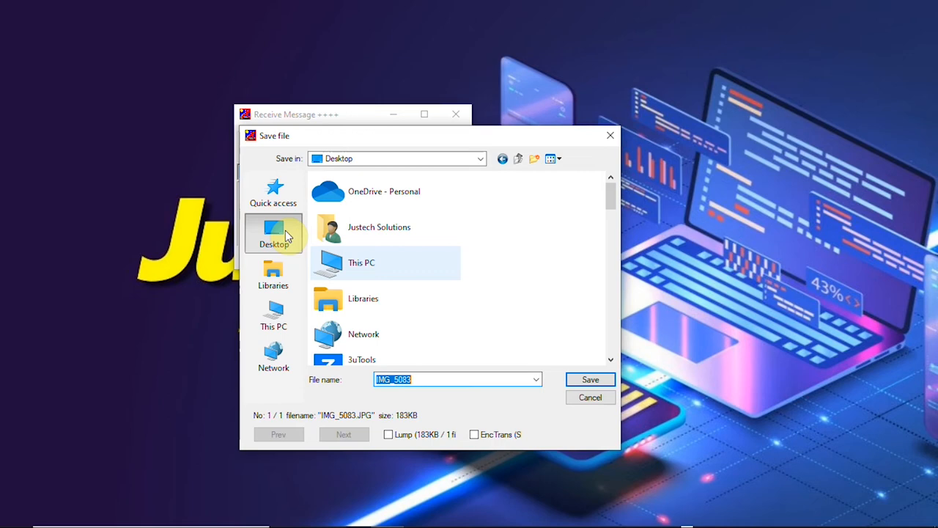
click(589, 378)
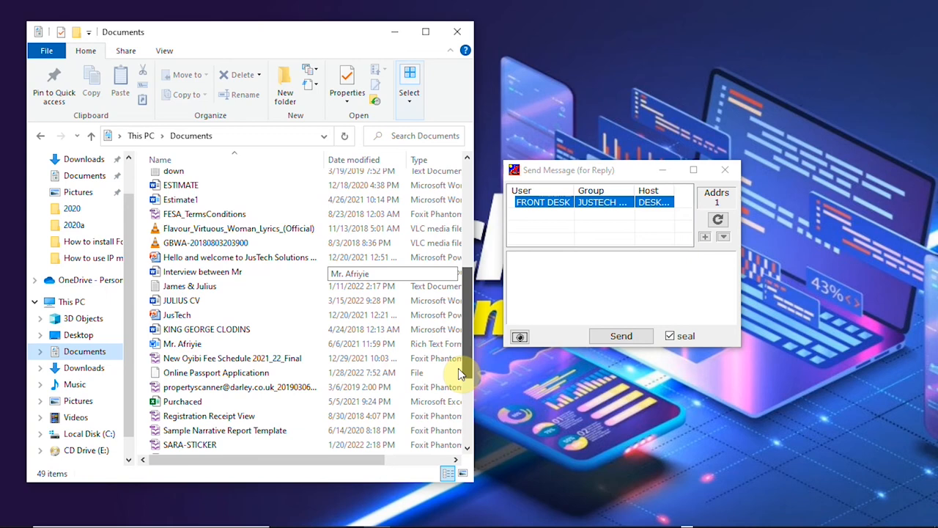
Step: Send a document from Documents and accept the incoming 48 KB file transfer
click(182, 301)
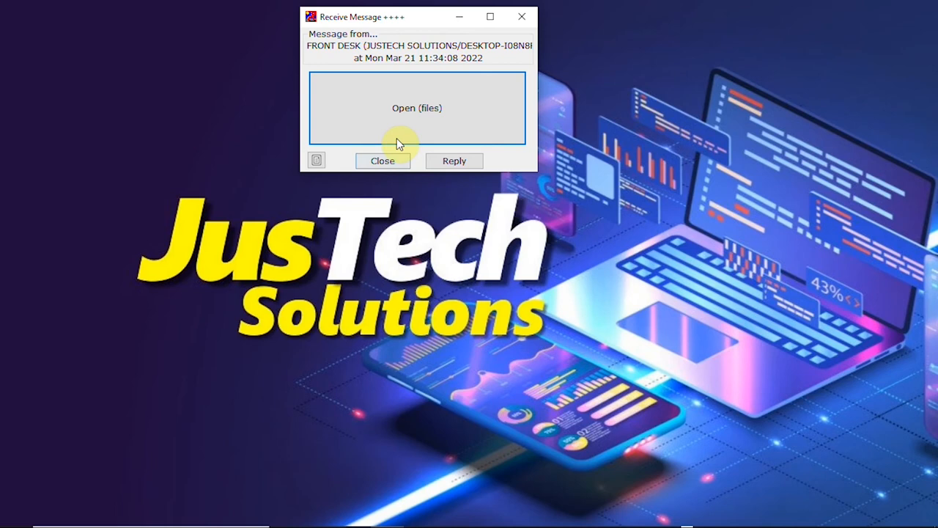
click(417, 109)
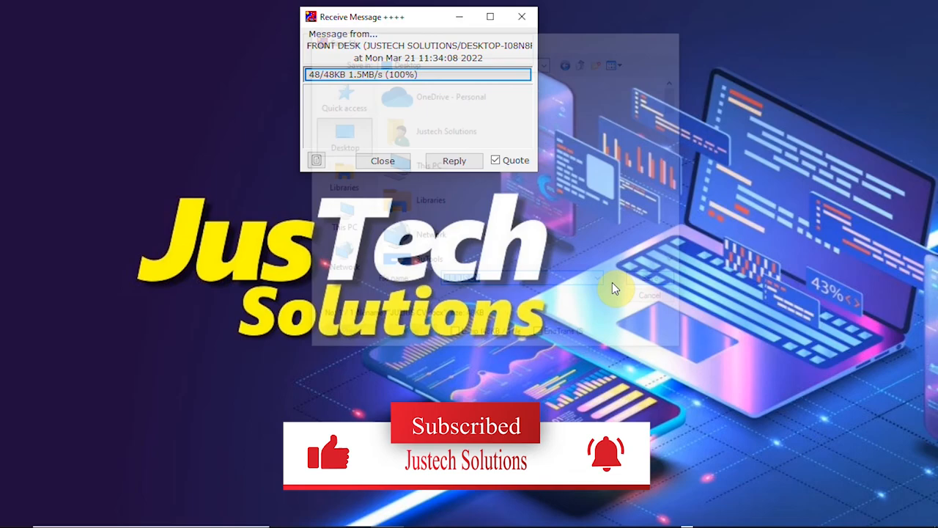